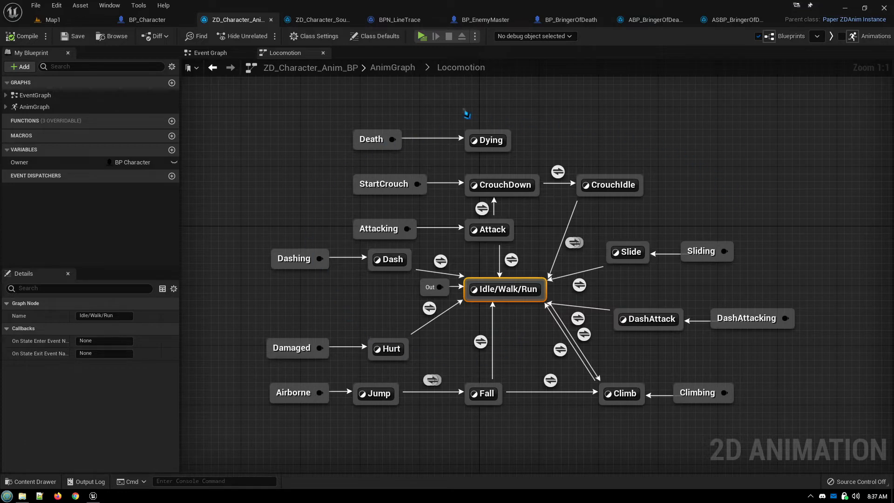
mouse_move(467, 260)
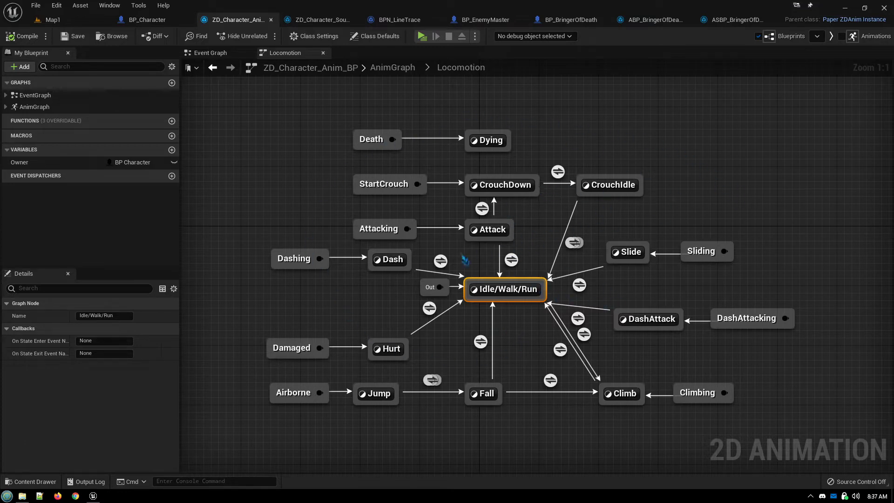
mouse_move(497, 301)
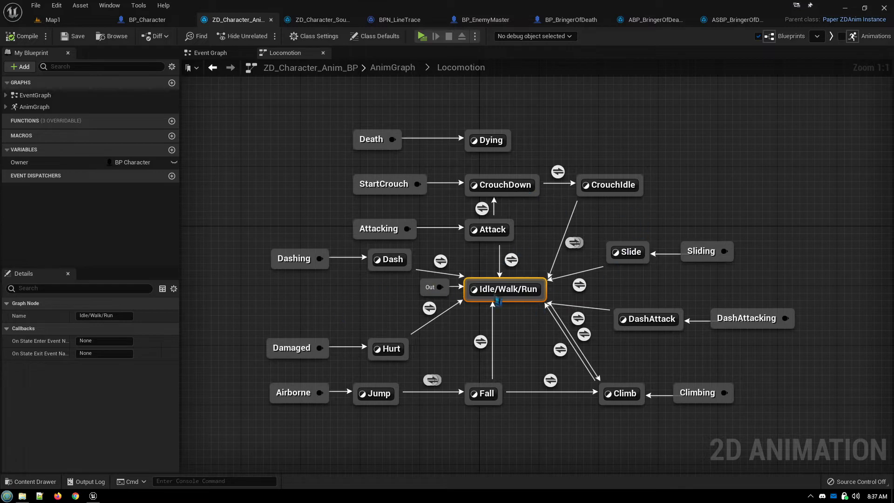
mouse_move(721, 198)
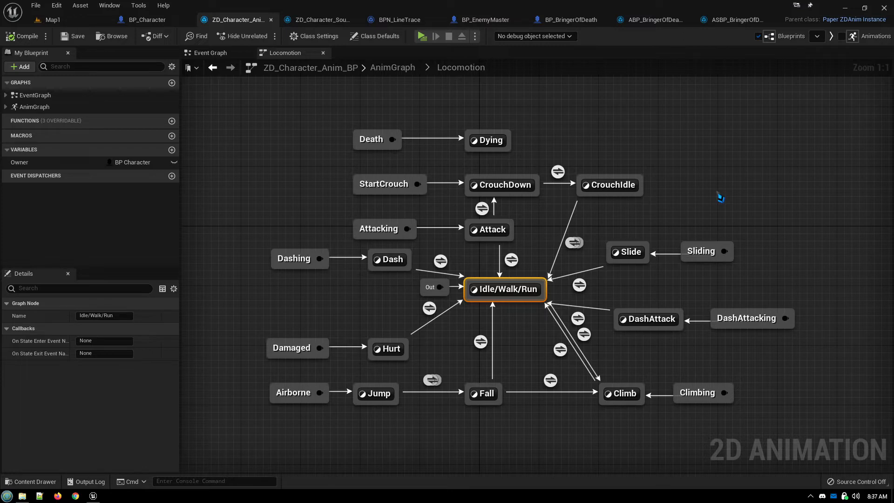
mouse_move(718, 197)
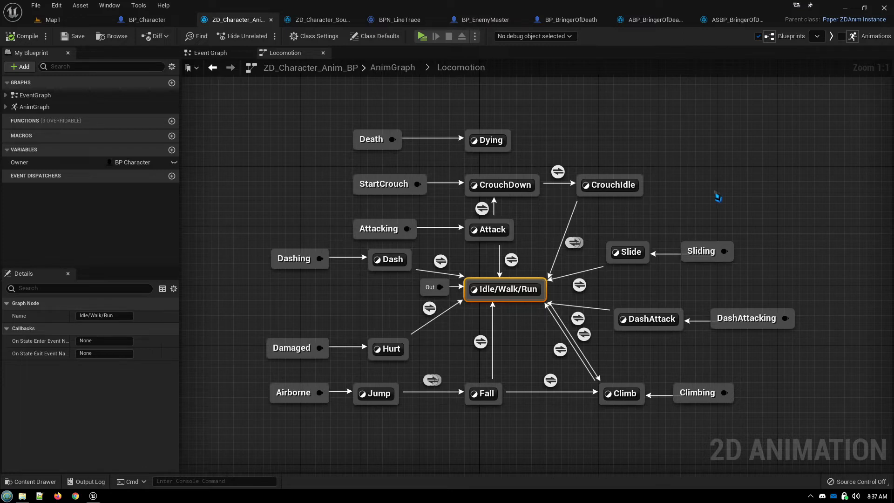
mouse_move(683, 215)
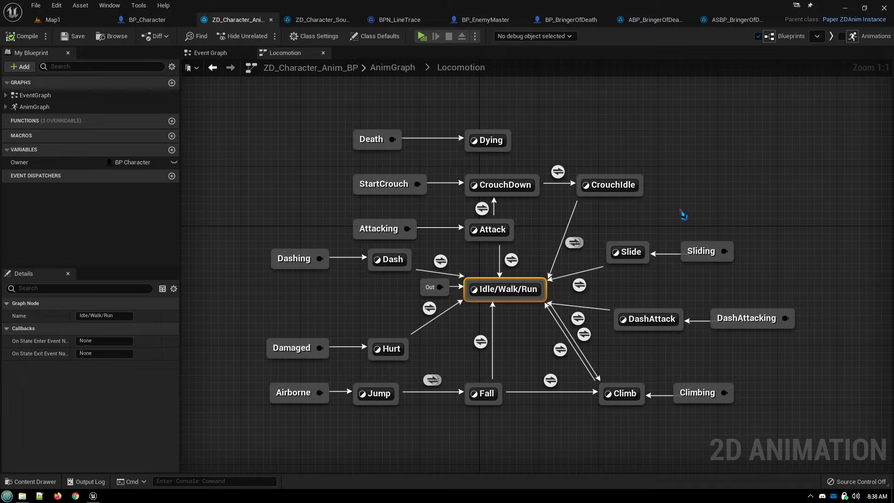
mouse_move(663, 225)
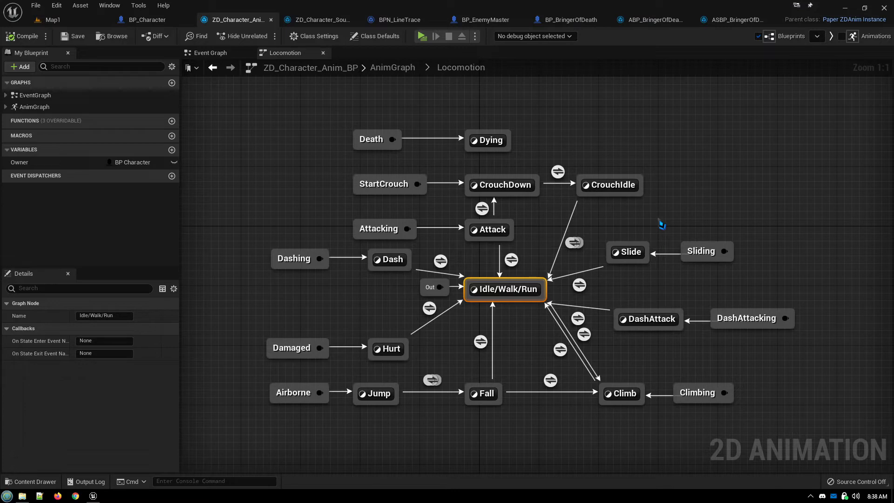
mouse_move(640, 226)
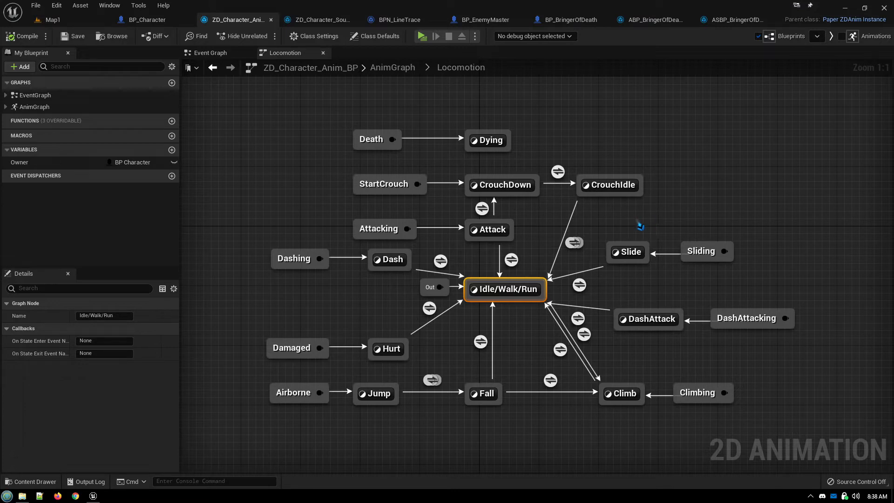
mouse_move(608, 228)
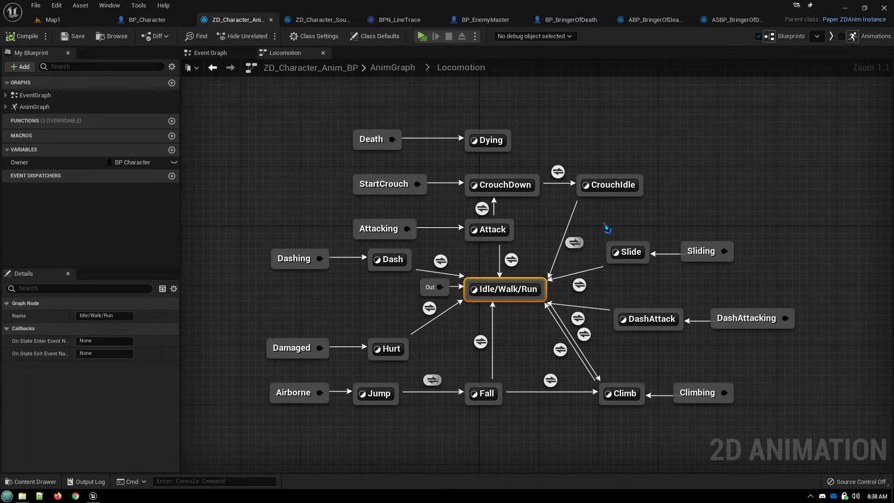
mouse_move(605, 228)
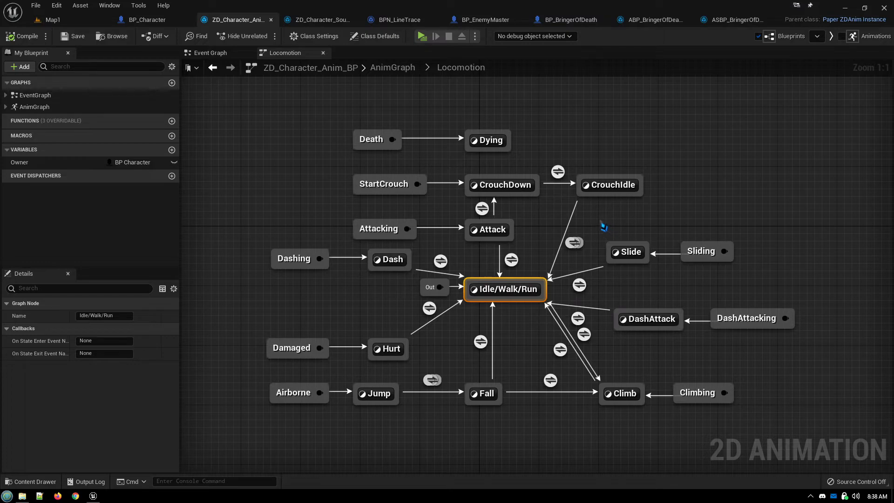
mouse_move(596, 228)
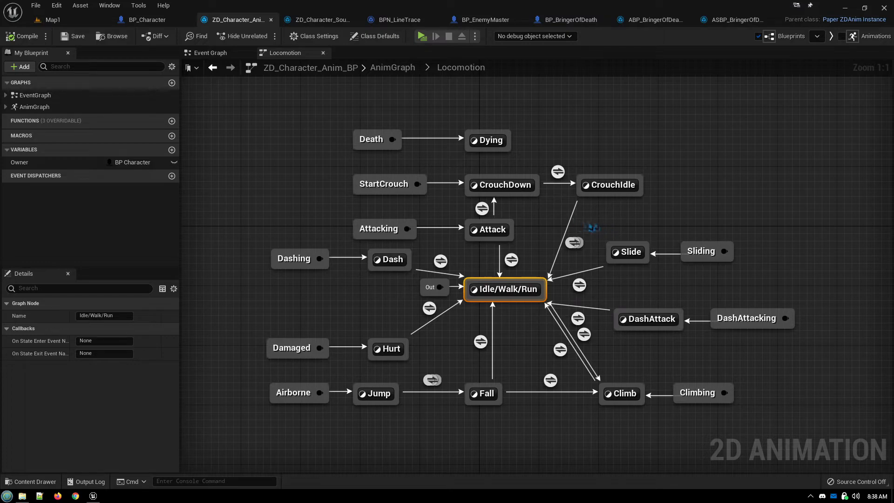
mouse_move(687, 182)
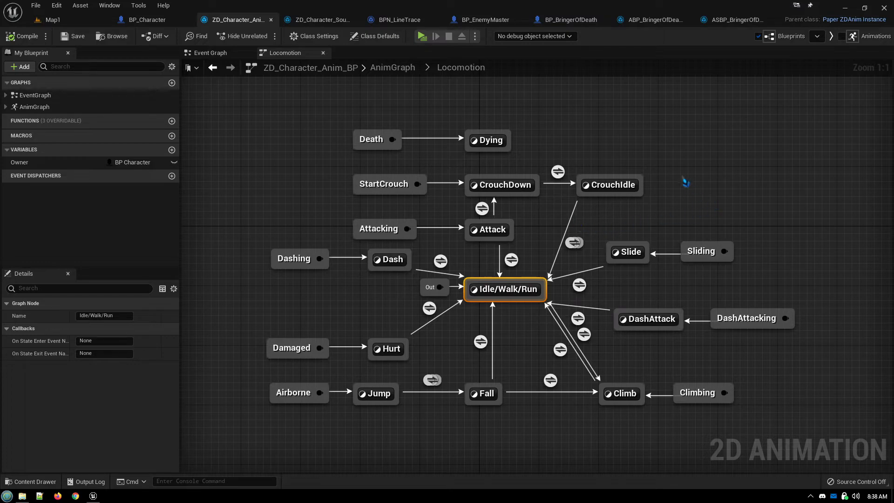
mouse_move(679, 111)
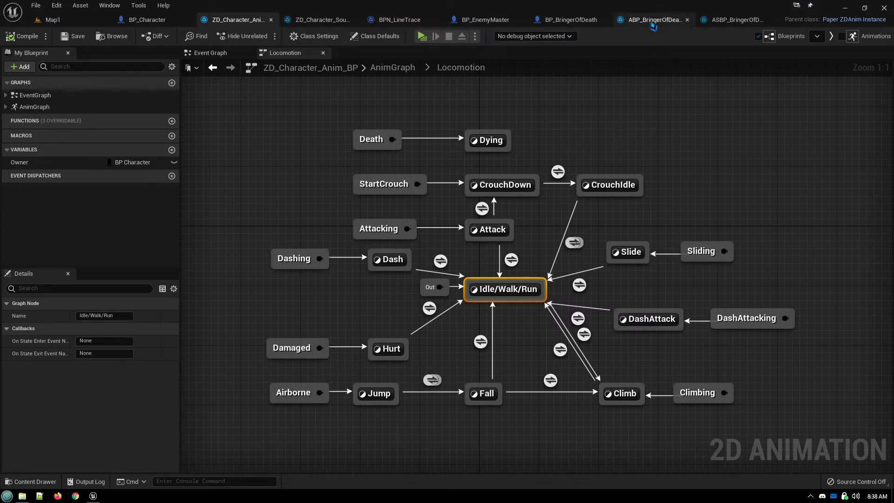
- In ABP_BringerOfDeath, review the Hurting and Attacking states' AnimationStart/AnimationComplete enter and exit callbacks
click(654, 20)
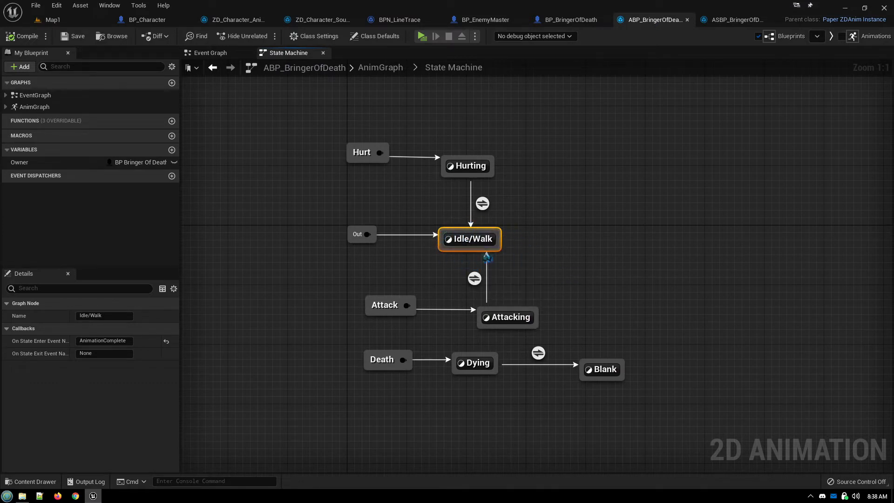
mouse_move(556, 242)
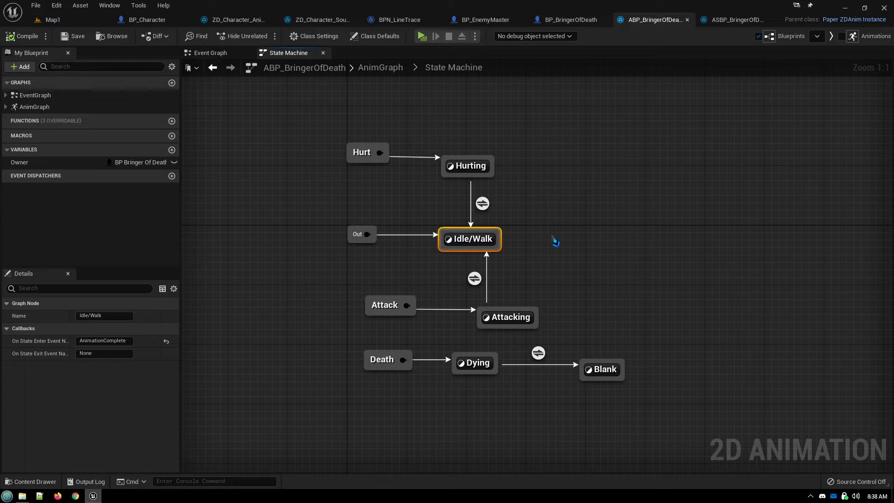
mouse_move(30, 341)
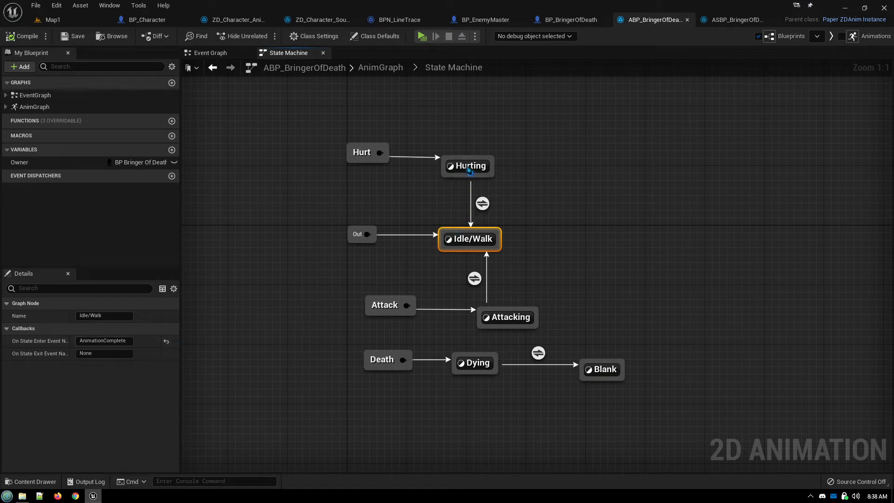
click(467, 166)
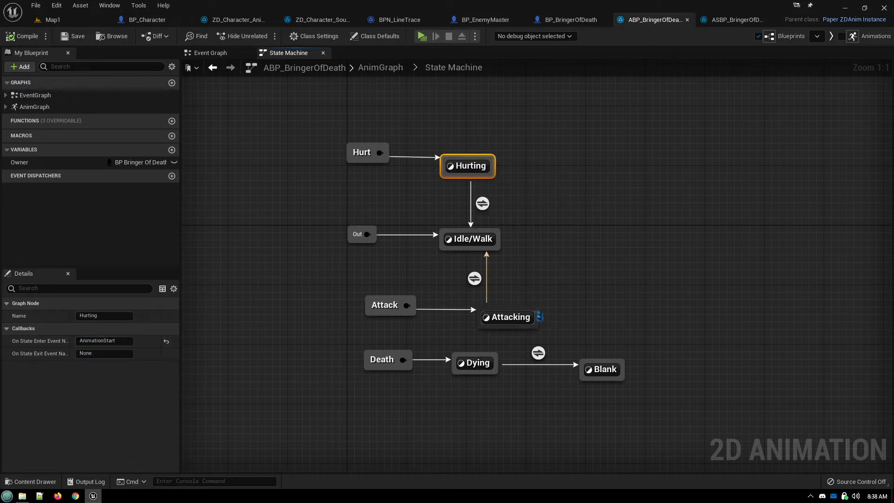
click(507, 317)
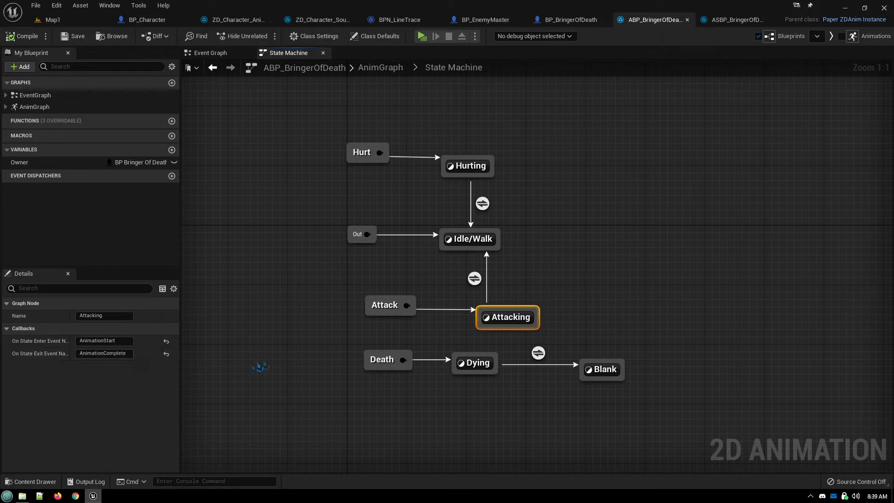
mouse_move(507, 317)
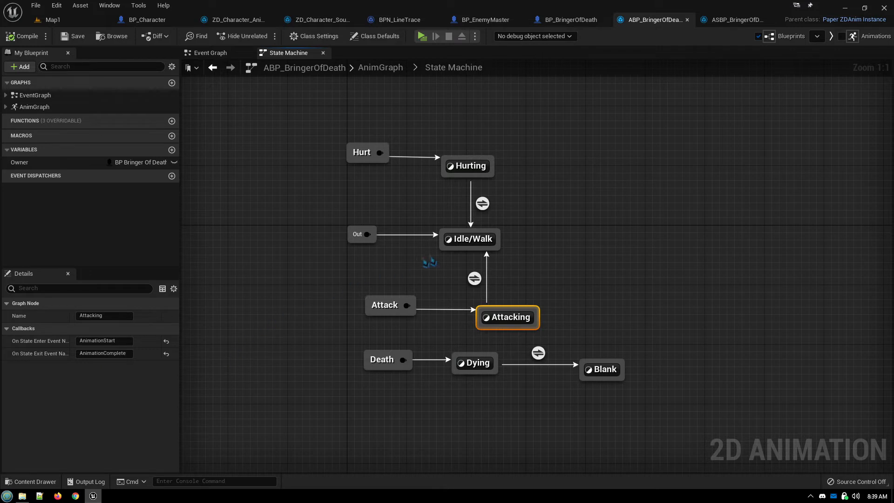
- Select the Idle/Walk state to set its enter event to AnimationComplete, then compare with Attacking
click(470, 239)
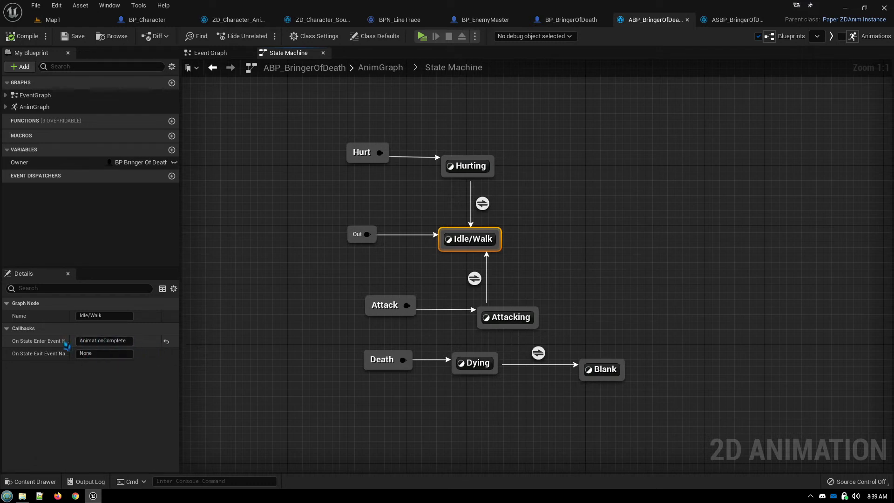
mouse_move(96, 353)
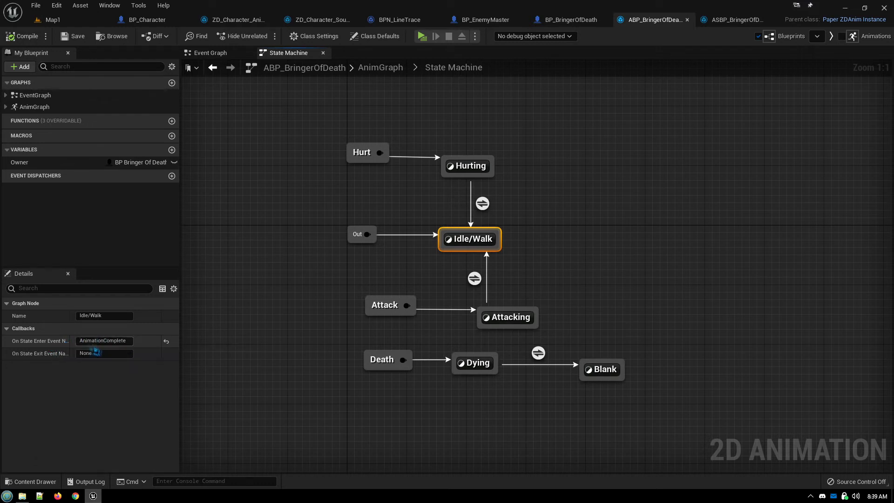
mouse_move(567, 374)
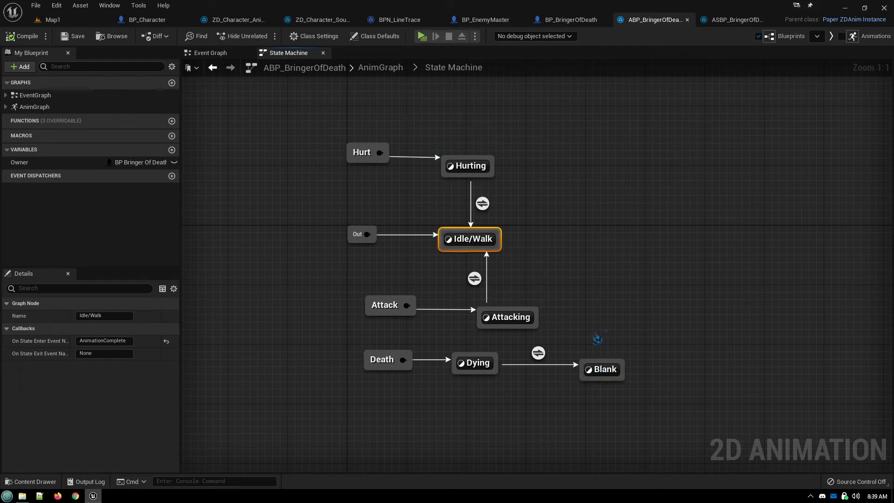
mouse_move(534, 235)
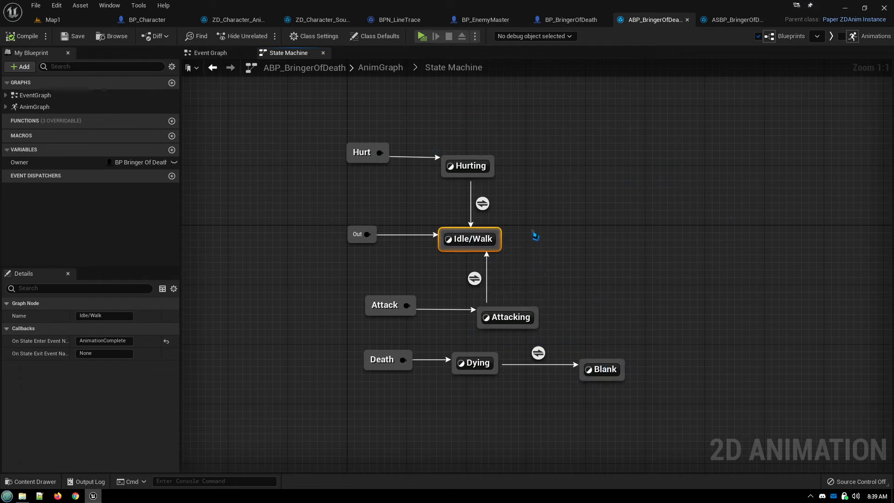
mouse_move(470, 239)
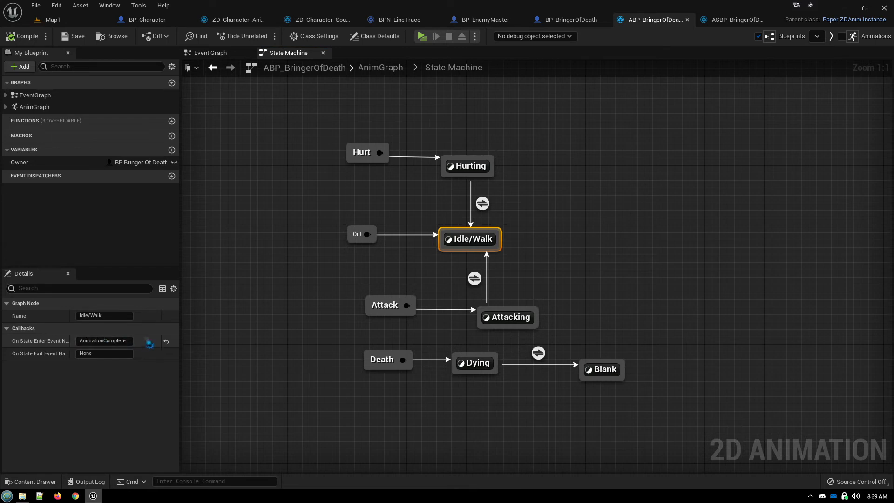
mouse_move(557, 257)
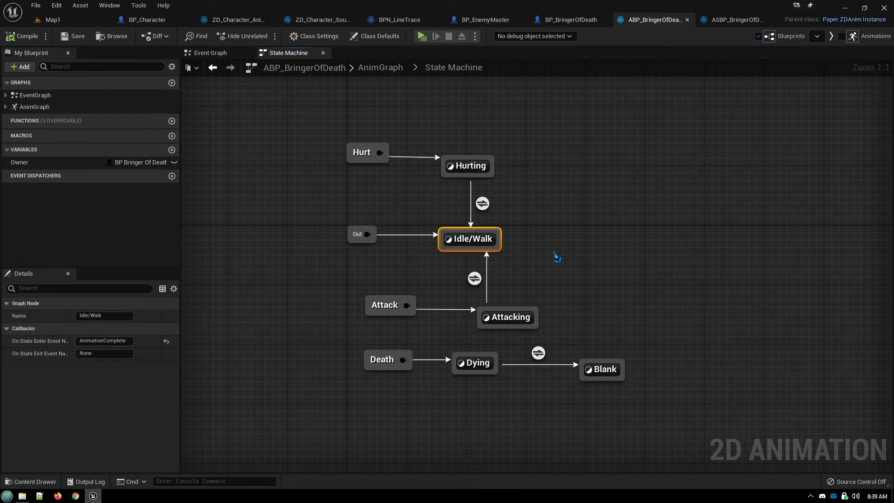
mouse_move(554, 258)
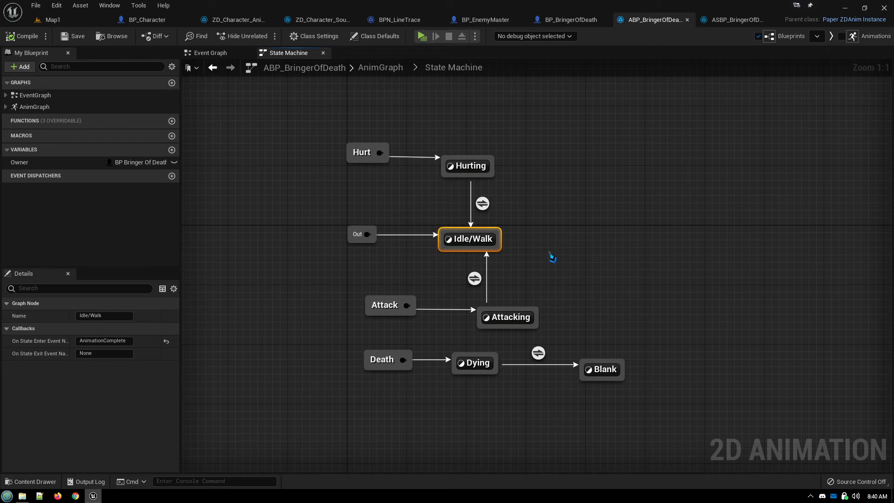
mouse_move(539, 250)
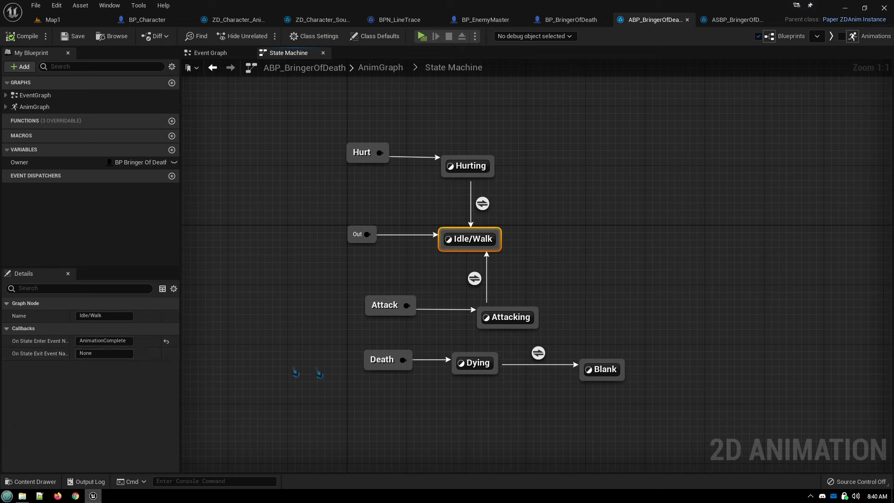
click(507, 316)
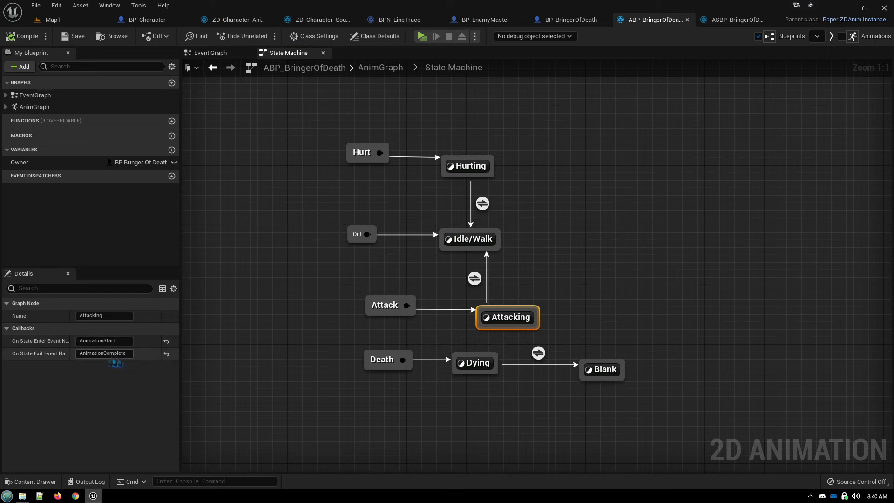
mouse_move(105, 354)
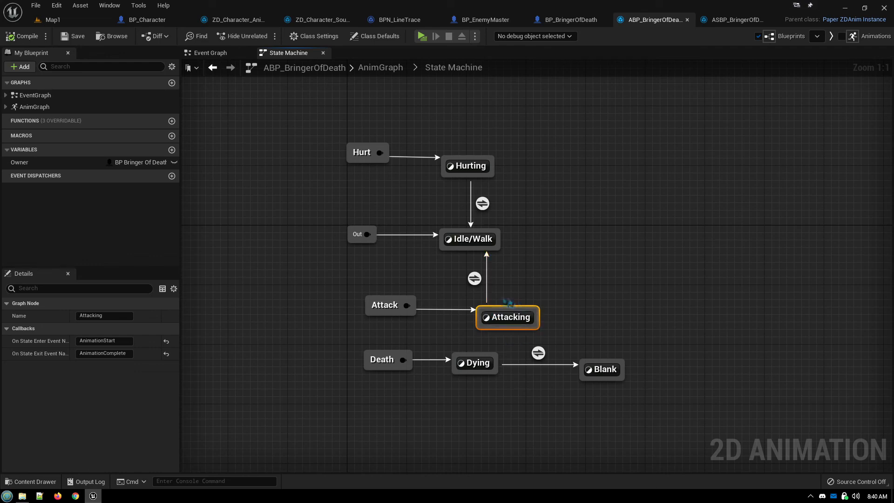
mouse_move(507, 317)
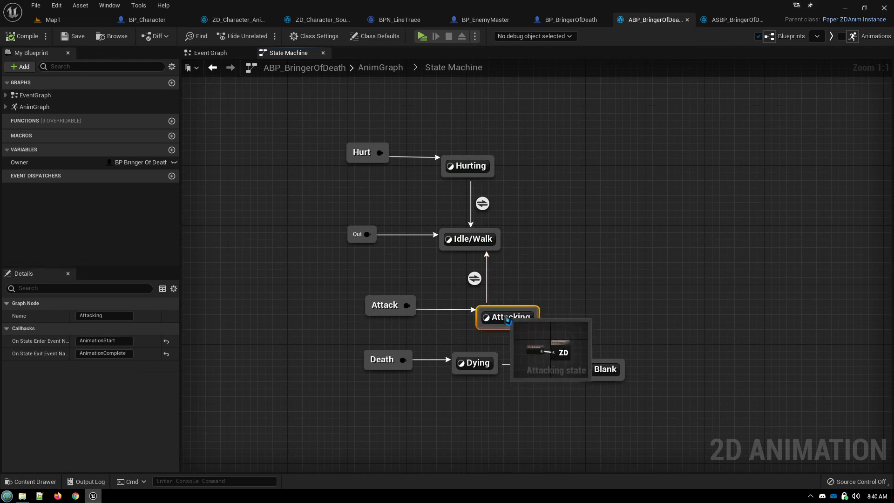
click(469, 239)
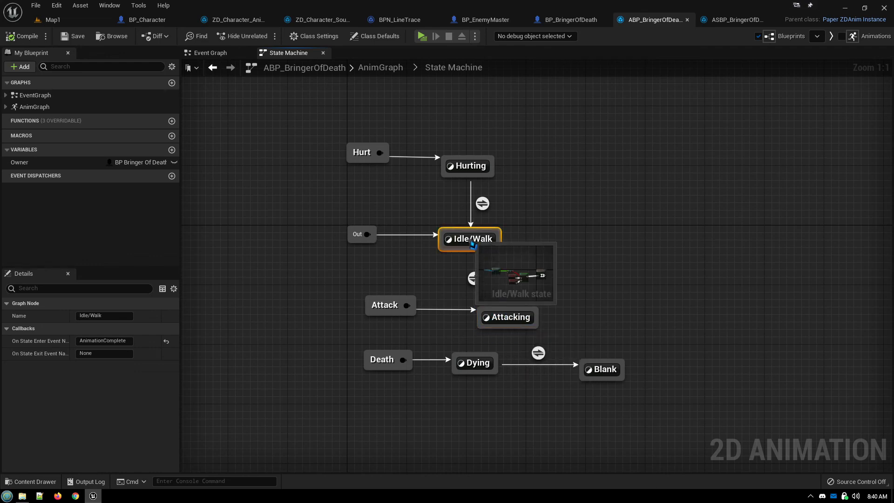
mouse_move(265, 331)
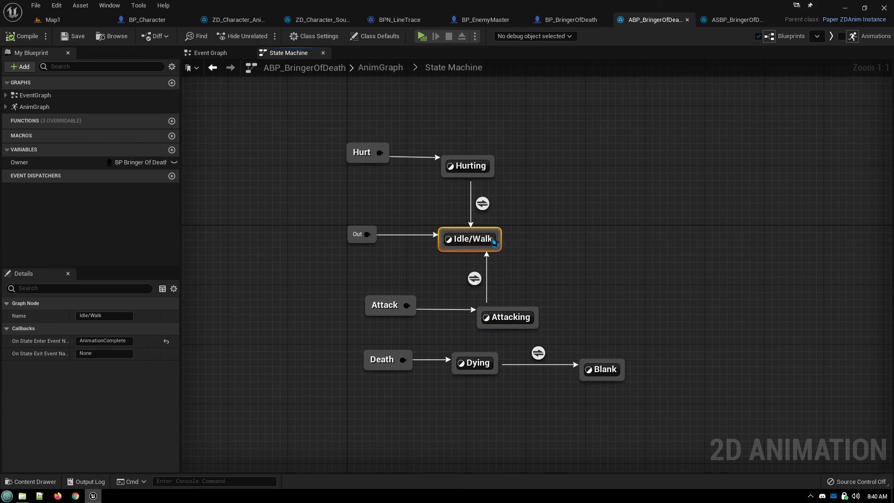
mouse_move(143, 365)
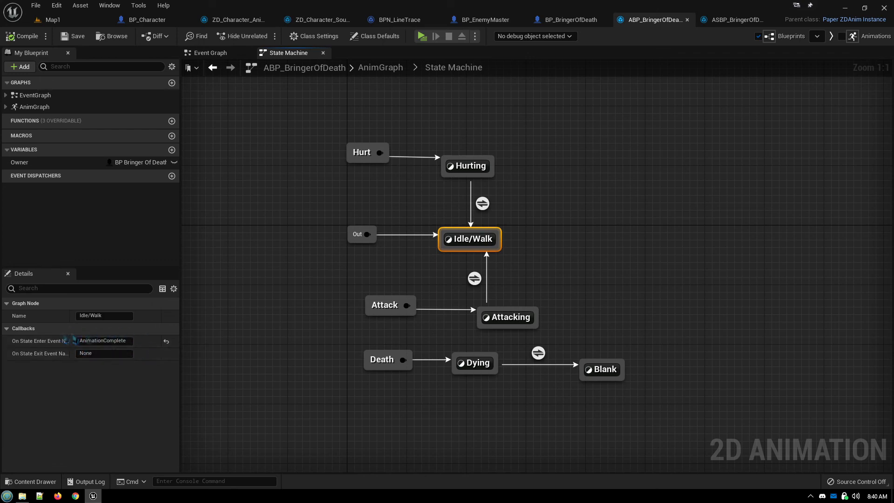
mouse_move(612, 276)
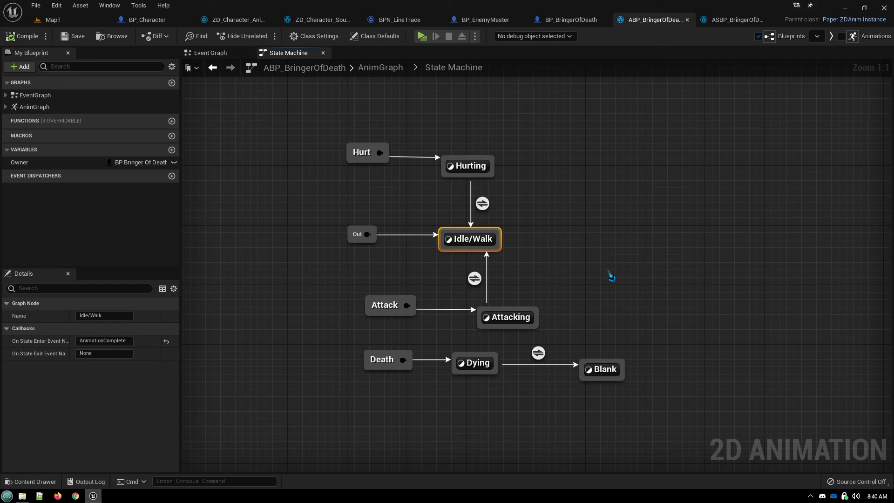
mouse_move(611, 301)
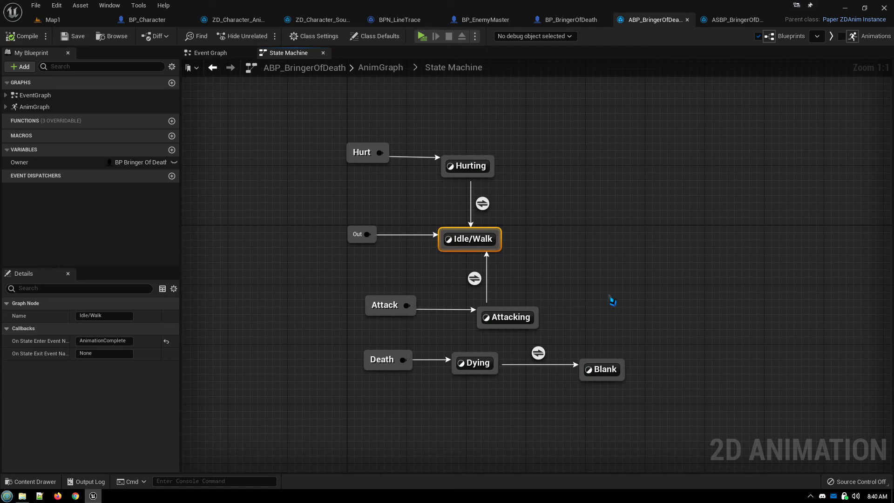
mouse_move(599, 291)
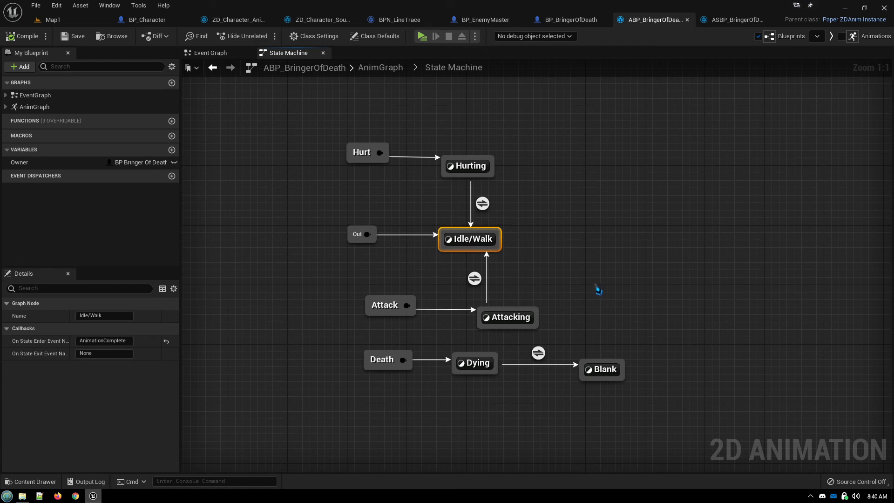